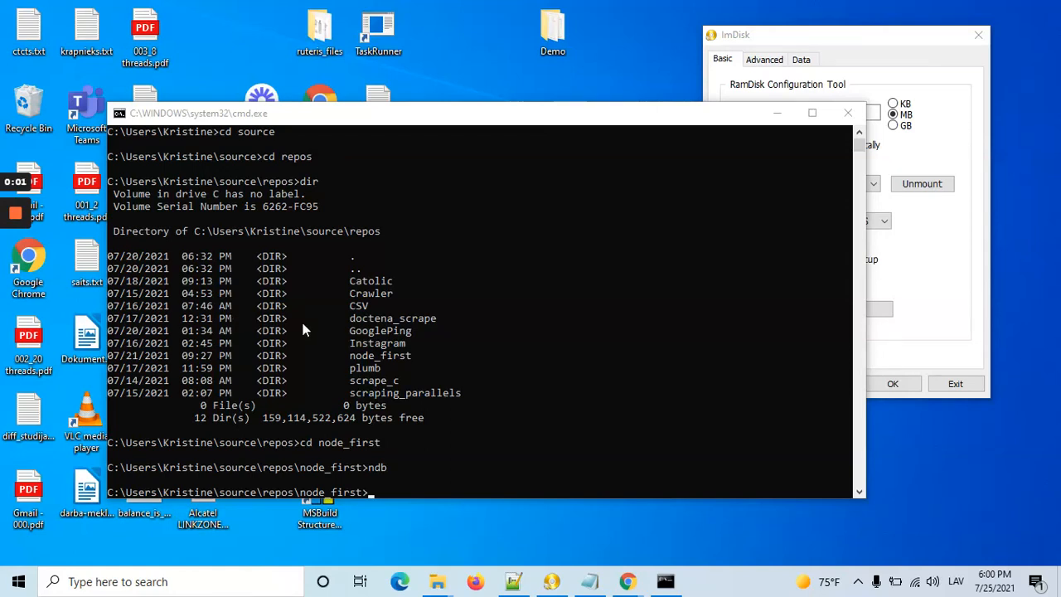
{"action": "mouse_move", "coordinate": [439, 336]}
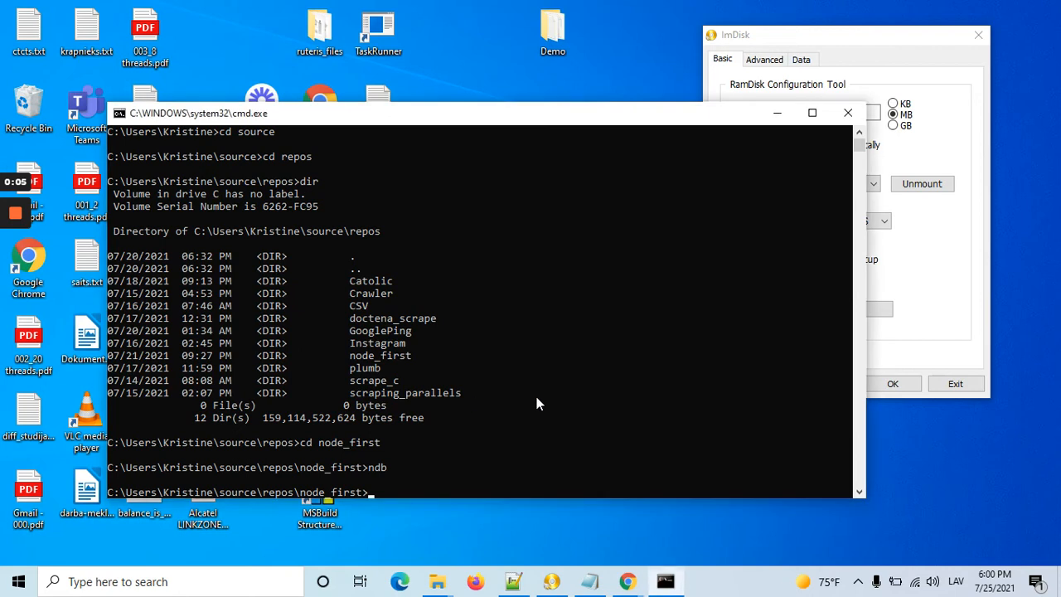
Run 'ndb main.js' in Command Prompt from the node_first folder.
{"action": "type", "text": "ndb"}
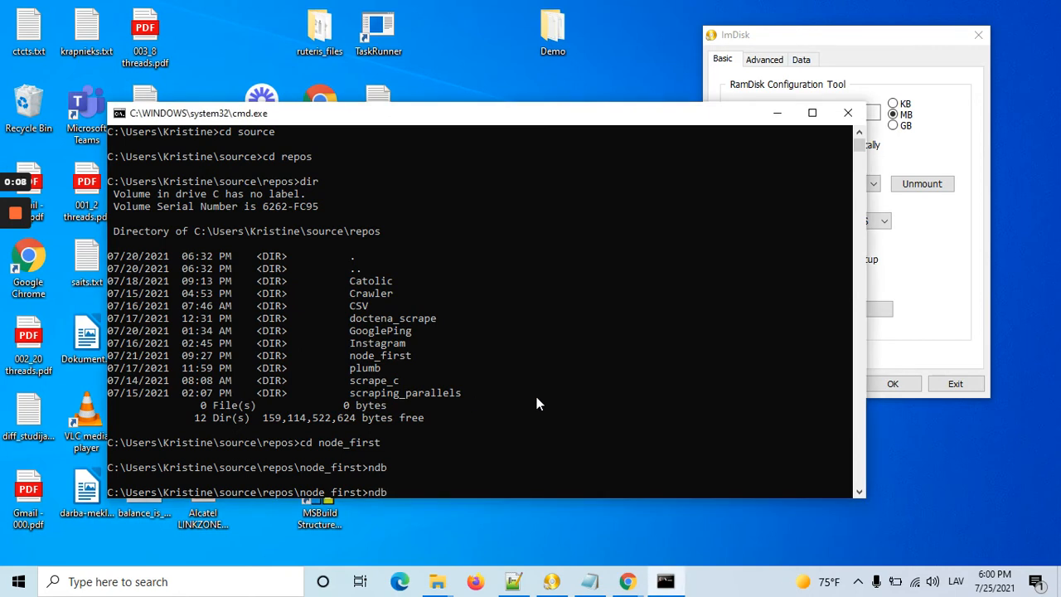
{"action": "type", "text": "main.js"}
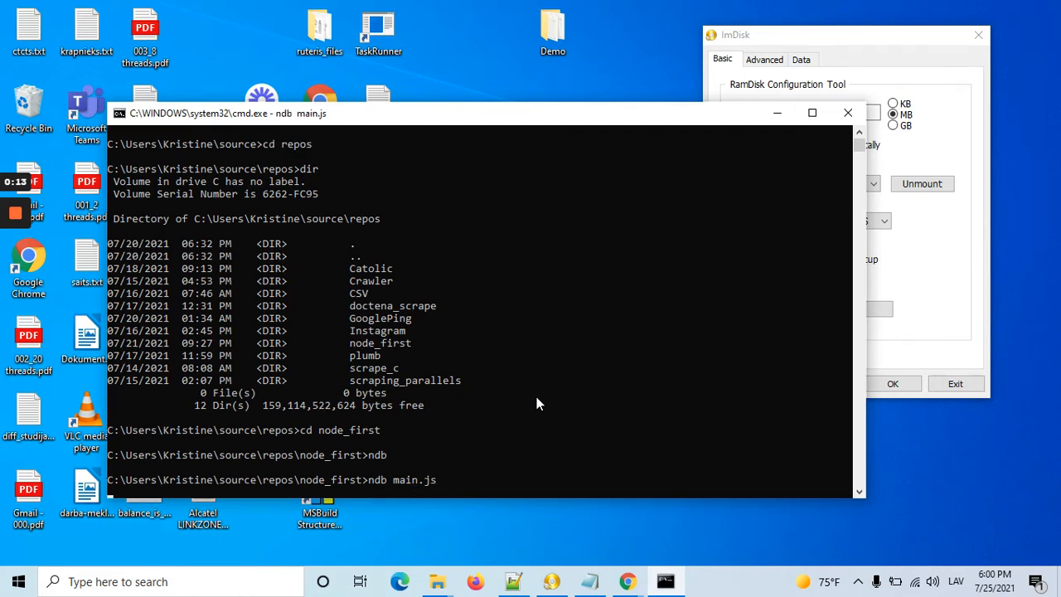
{"action": "mouse_move", "coordinate": [493, 338]}
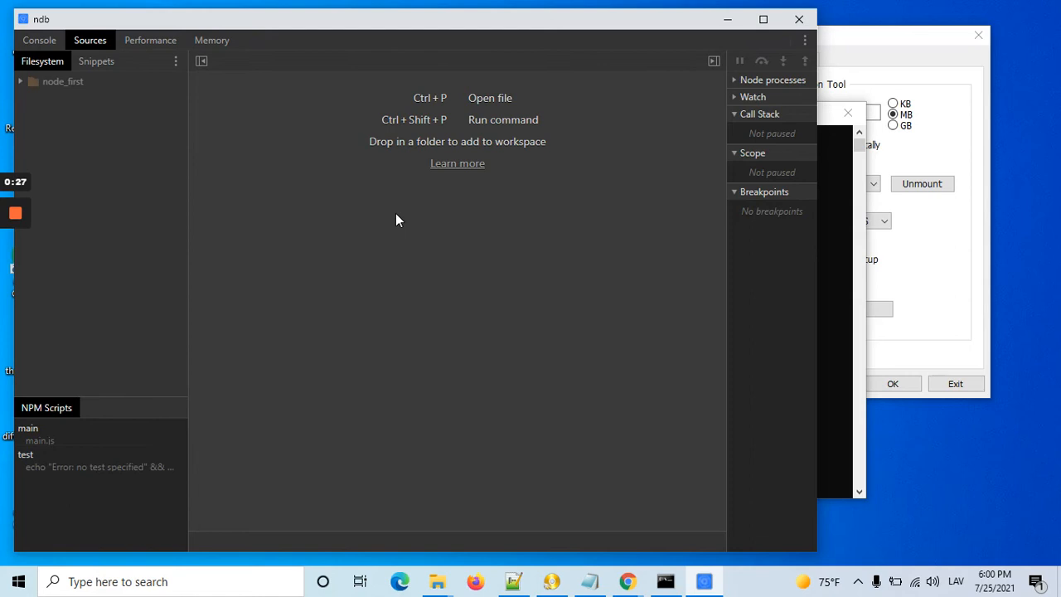
Open scrape.js, glance at main.js, and mark breakpoints around the line 72 evaluate call.
{"action": "left_click", "coordinate": [40, 440]}
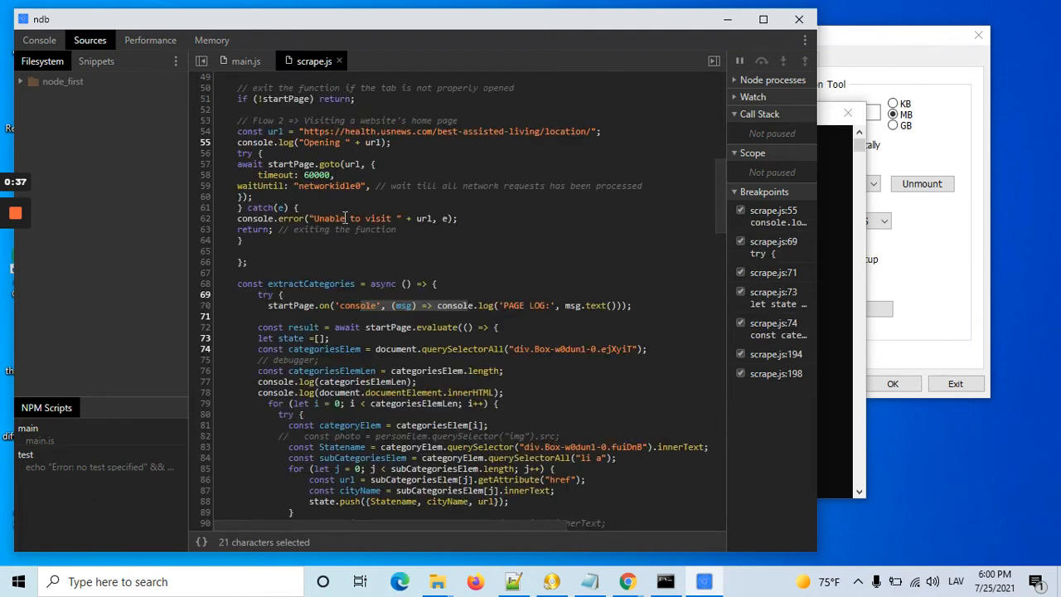
{"action": "left_click", "coordinate": [245, 61]}
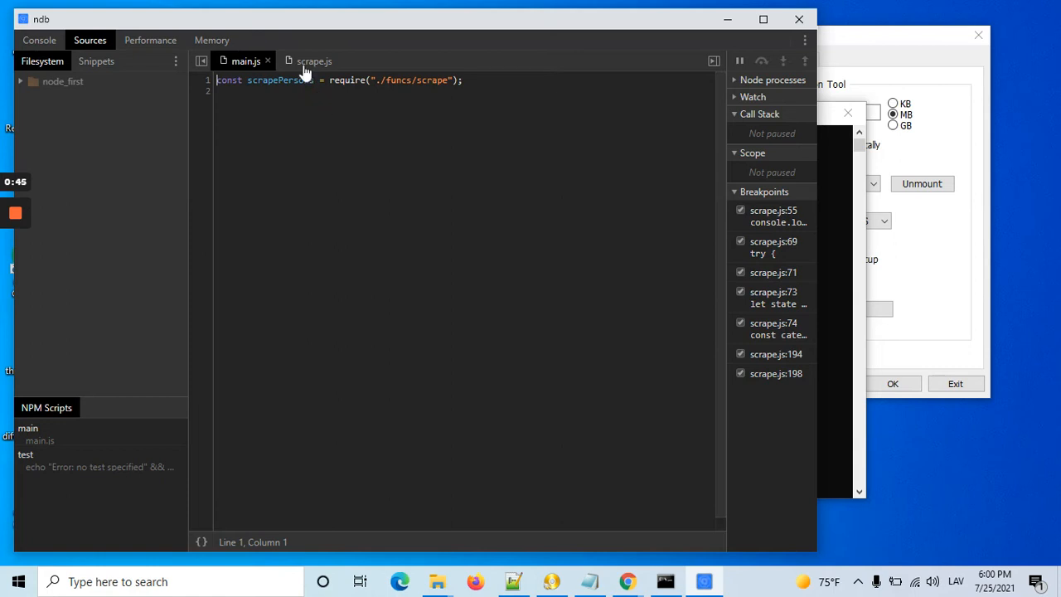
{"action": "left_click", "coordinate": [313, 60]}
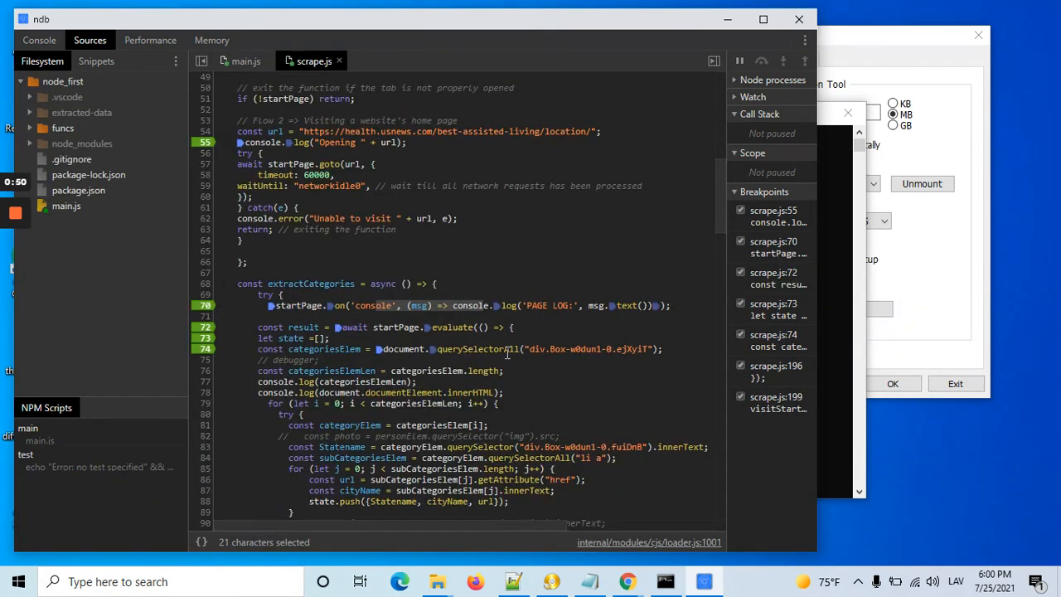
{"action": "left_click", "coordinate": [458, 327]}
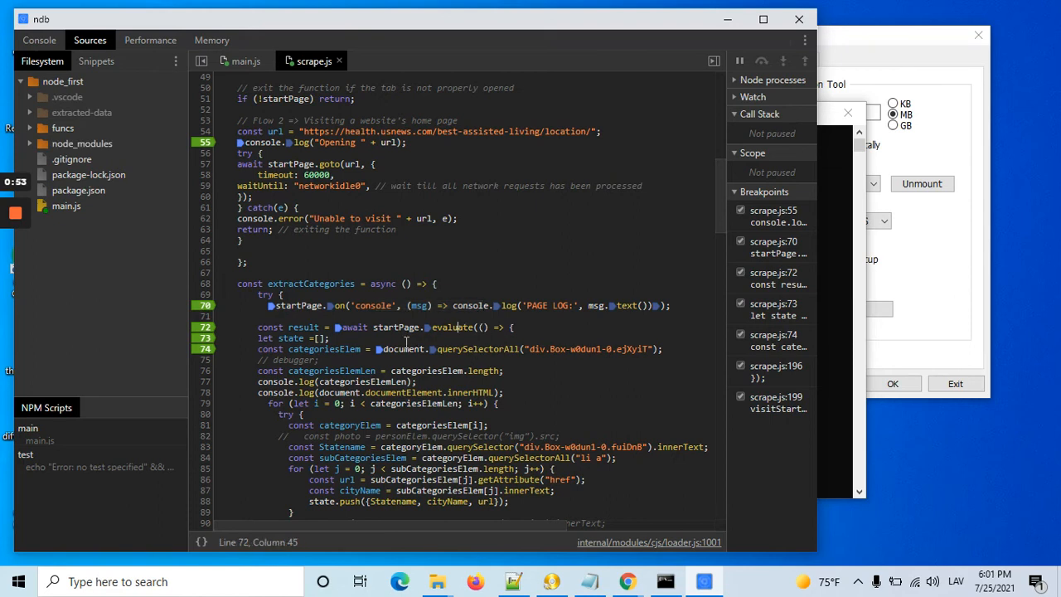
{"action": "scroll", "scroll_direction": "down", "scroll_amount": 3}
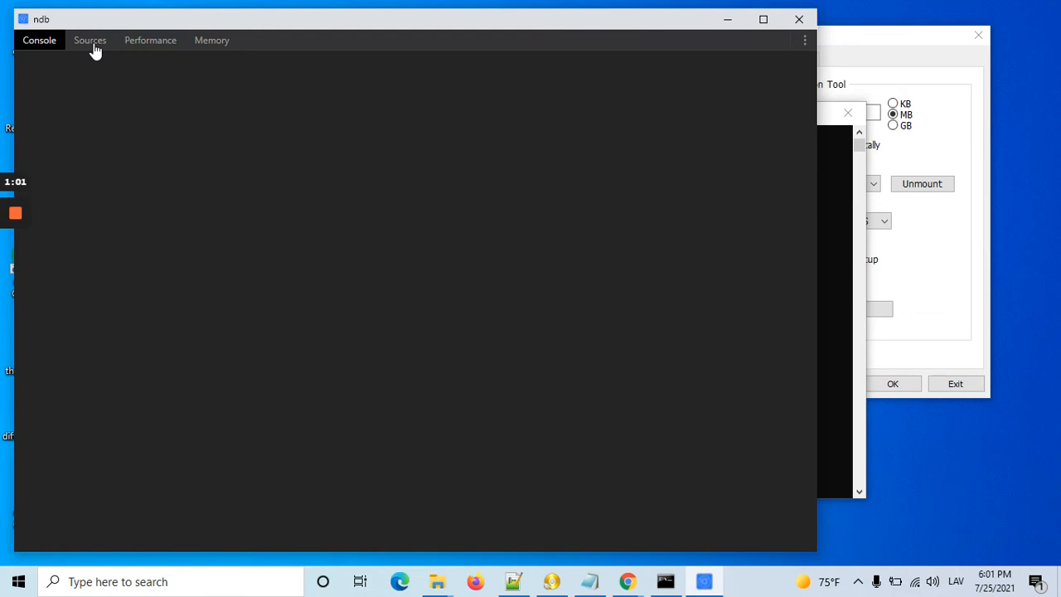
Return to the Sources view to reach scrape.js lines 200 and 204.
{"action": "left_click", "coordinate": [90, 40]}
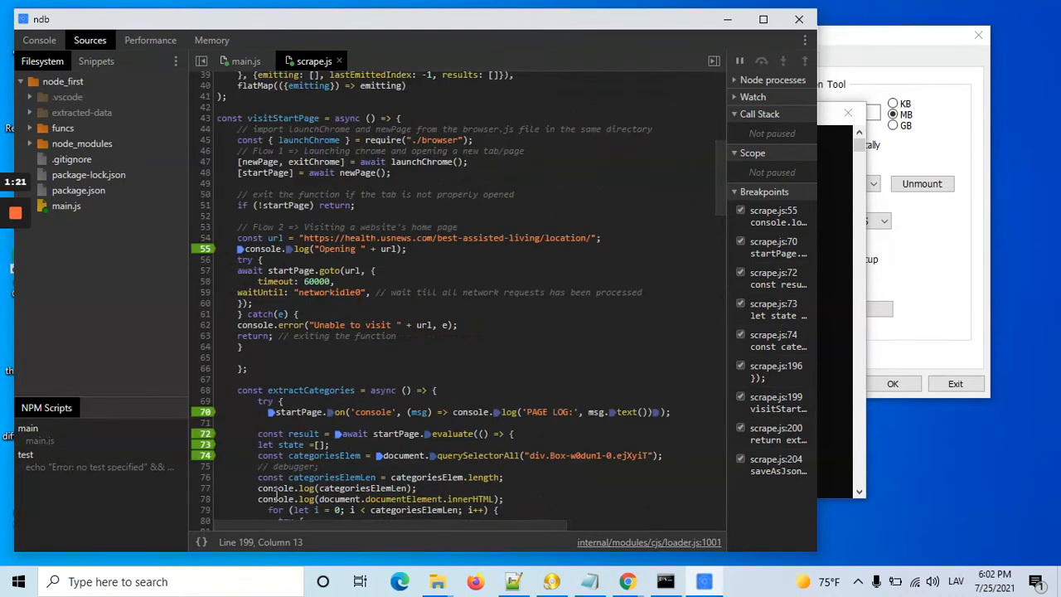
{"action": "scroll", "scroll_direction": "down", "scroll_amount": 3}
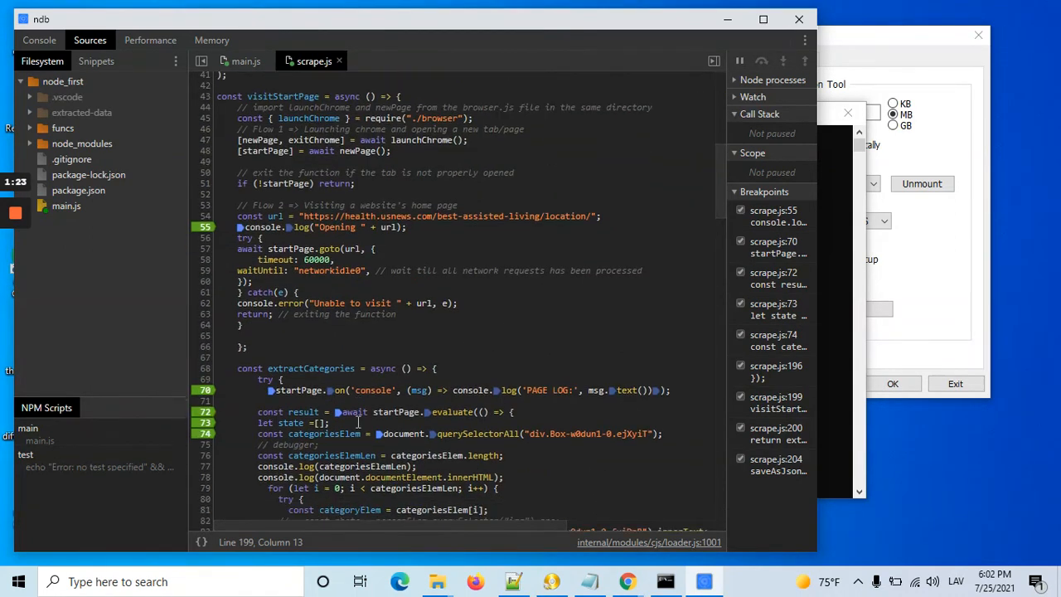
{"action": "scroll", "scroll_direction": "down", "scroll_amount": 3}
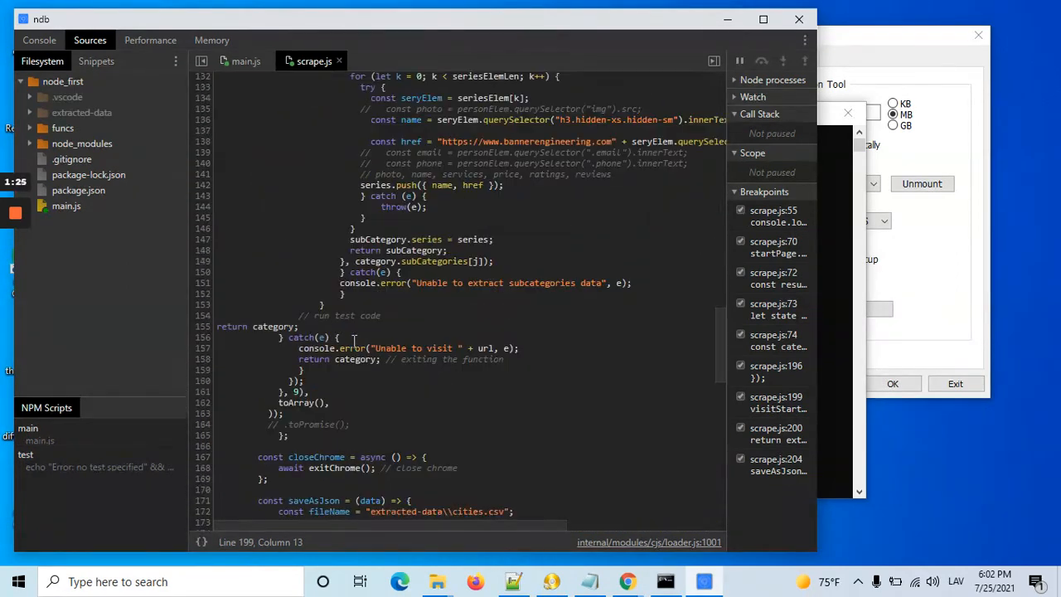
{"action": "scroll", "scroll_direction": "down", "scroll_amount": 3}
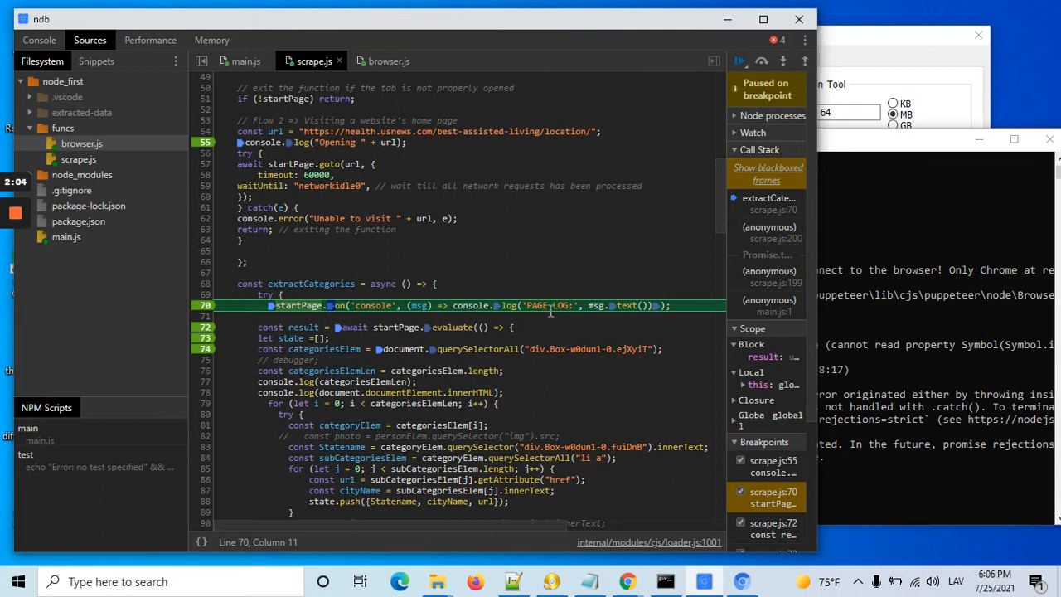
{"action": "mouse_move", "coordinate": [557, 333]}
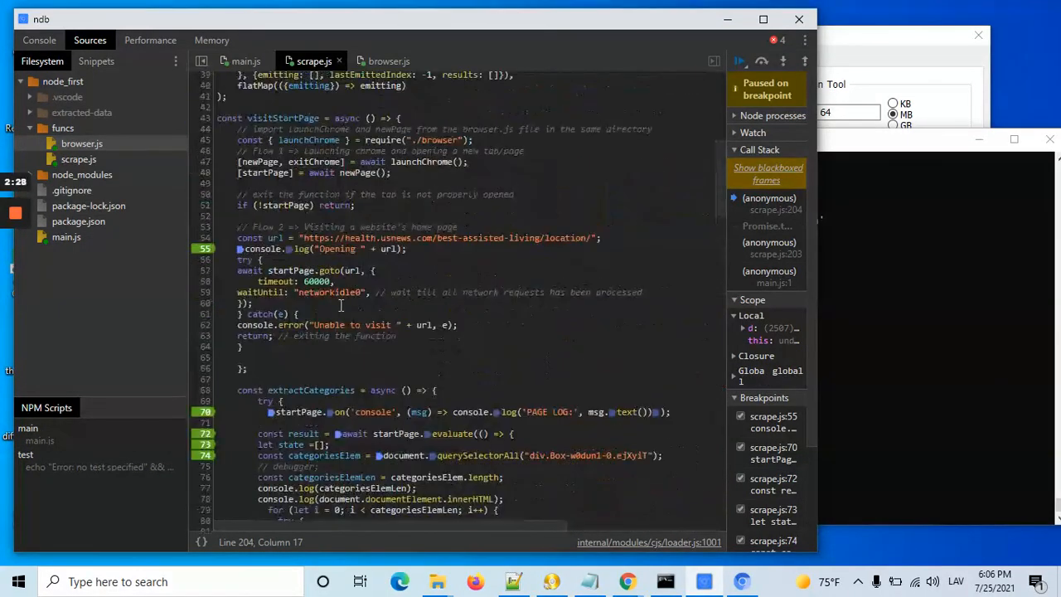
{"action": "scroll", "scroll_direction": "down", "scroll_amount": 3}
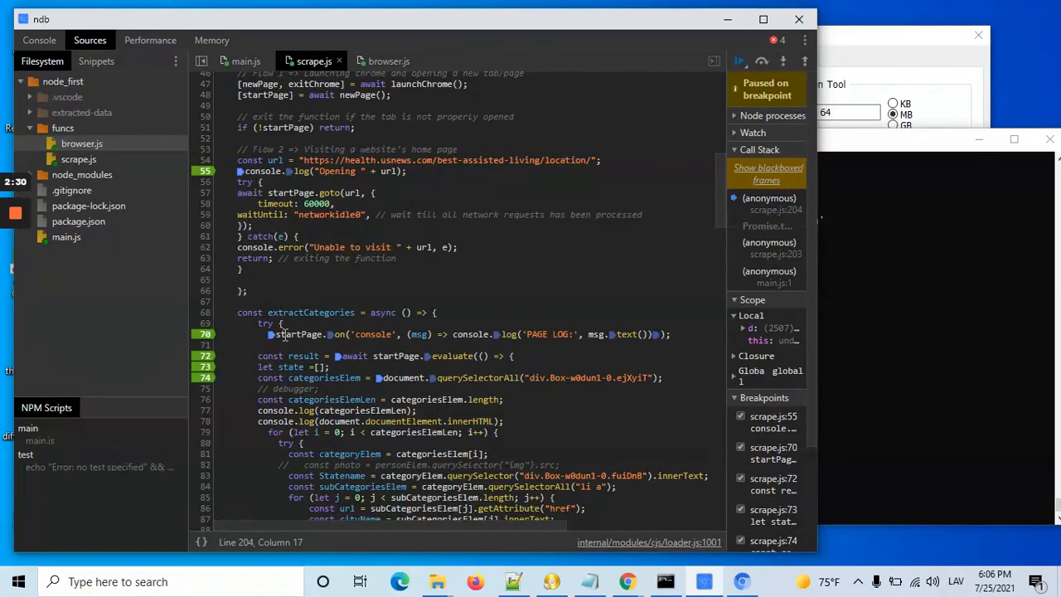
{"action": "scroll", "scroll_direction": "down", "scroll_amount": 3}
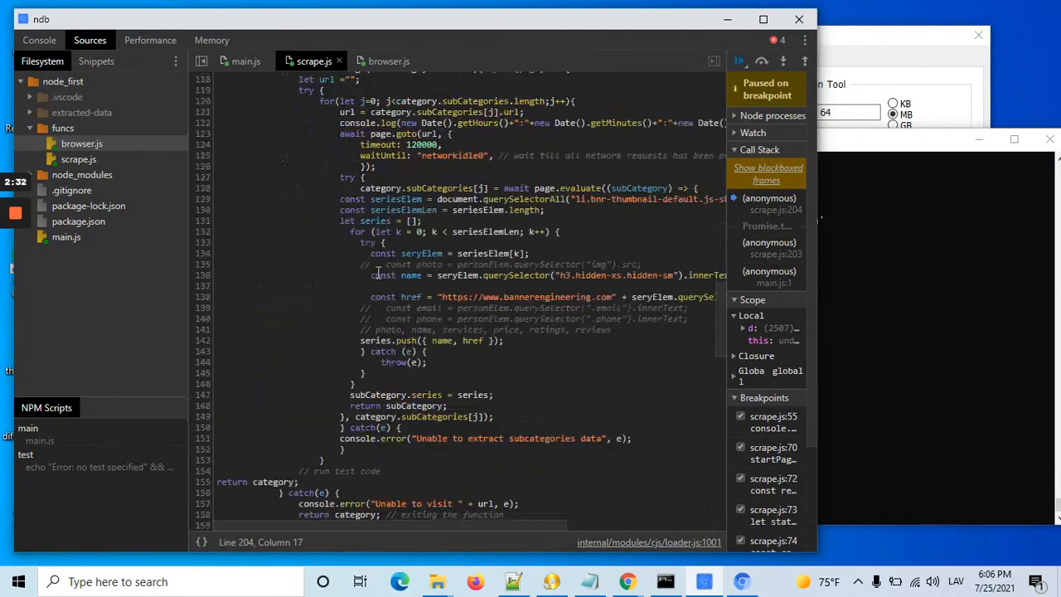
{"action": "scroll", "scroll_direction": "down", "scroll_amount": 3}
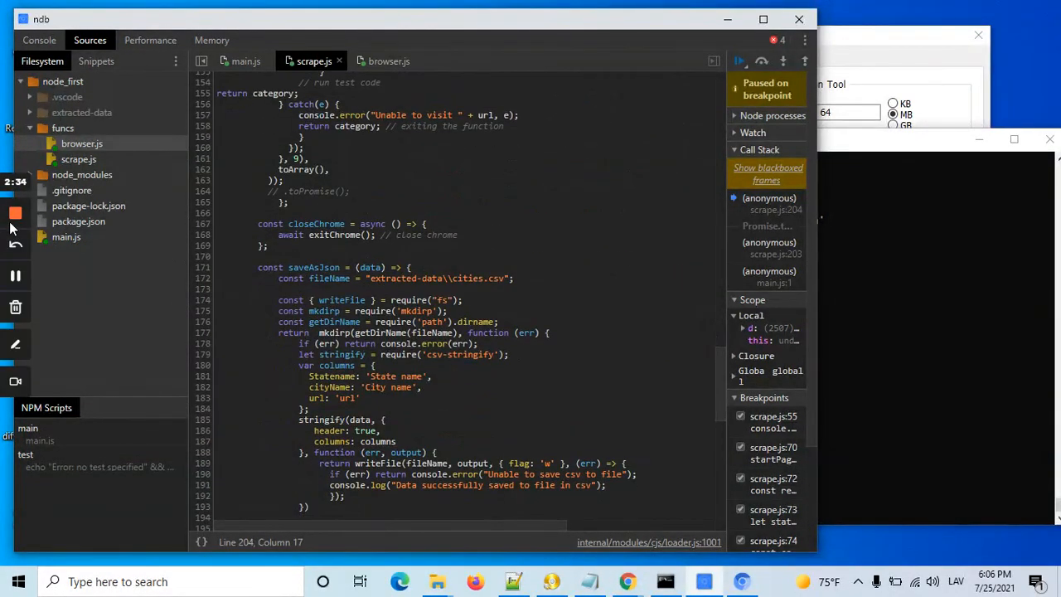